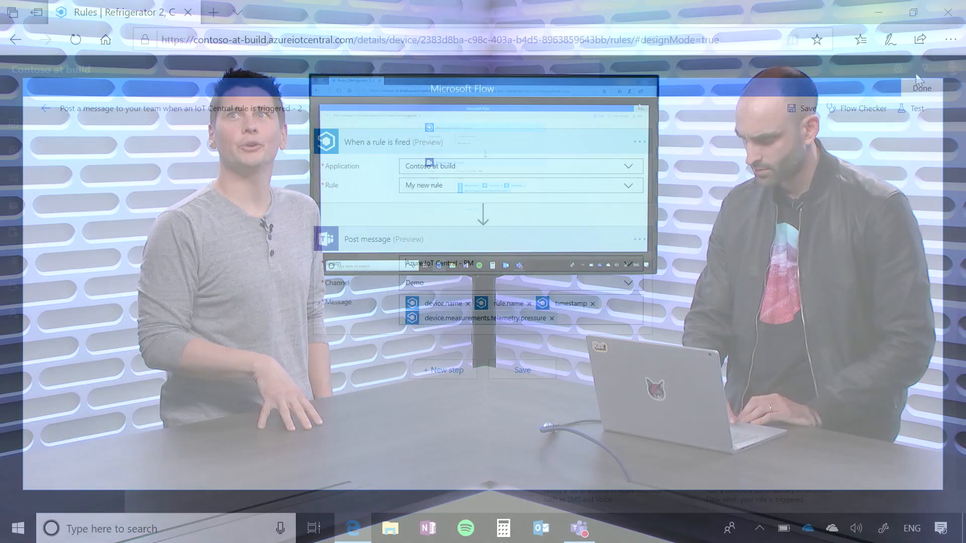
# Open the action choices for My new rule to see Email, Webhook and other tiles
pyautogui.click(921, 88)
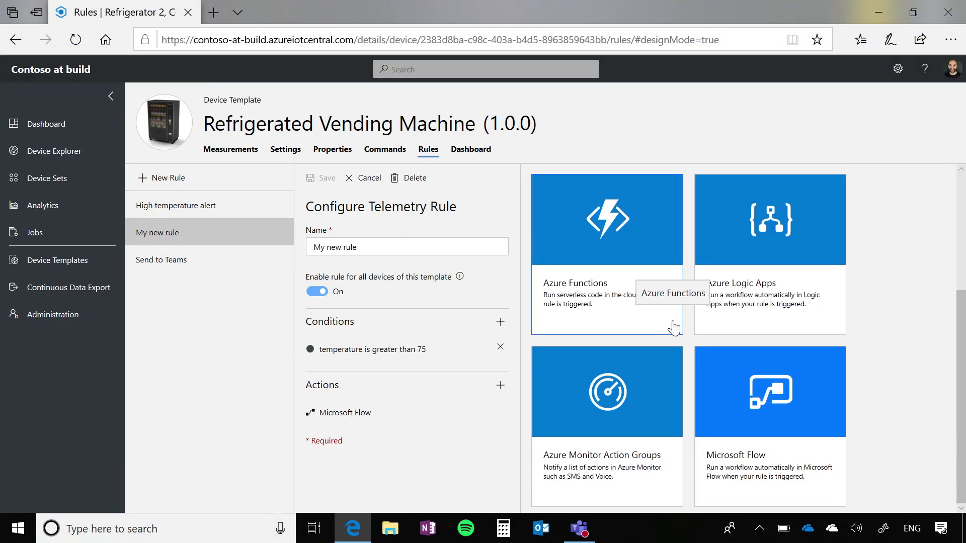
pyautogui.moveTo(596, 245)
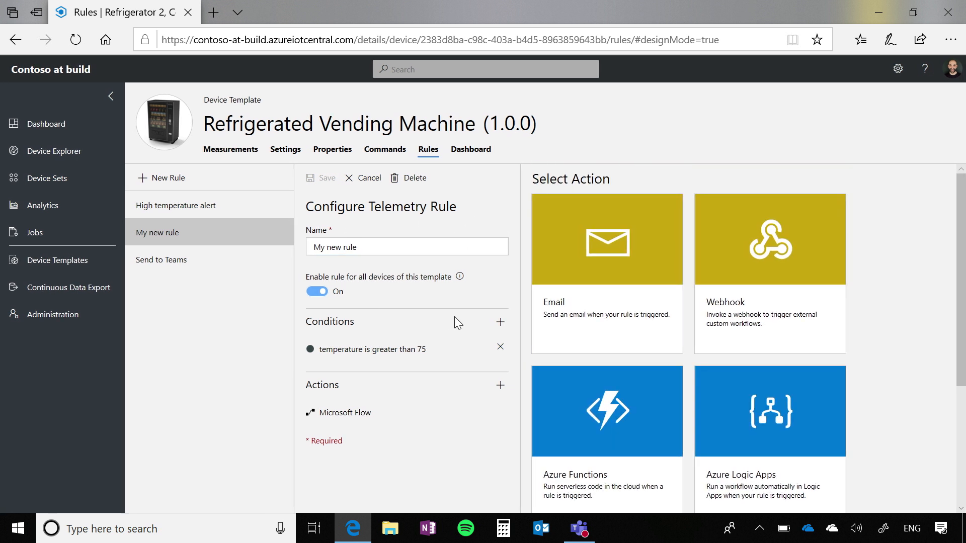
# Add a second condition and browse the measurement list for temperature
pyautogui.click(499, 322)
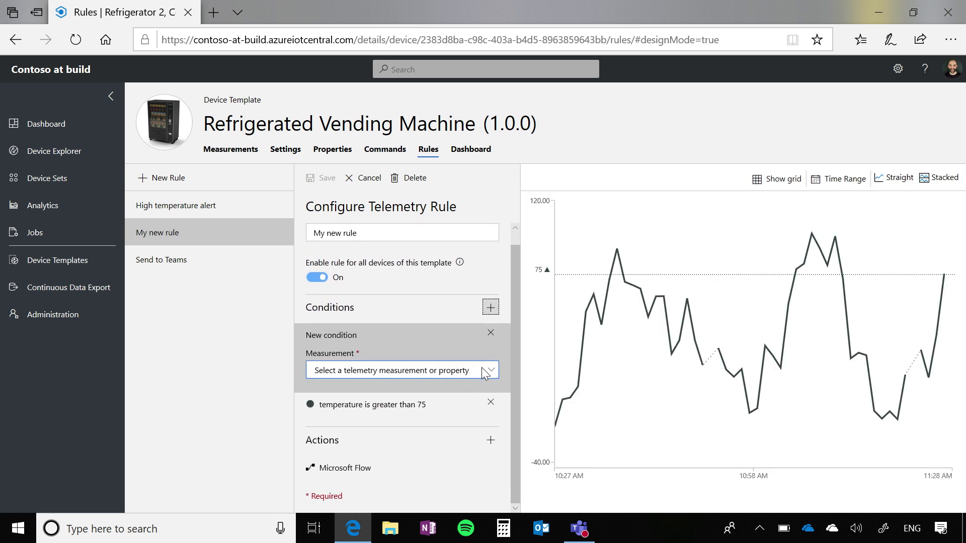
pyautogui.click(400, 370)
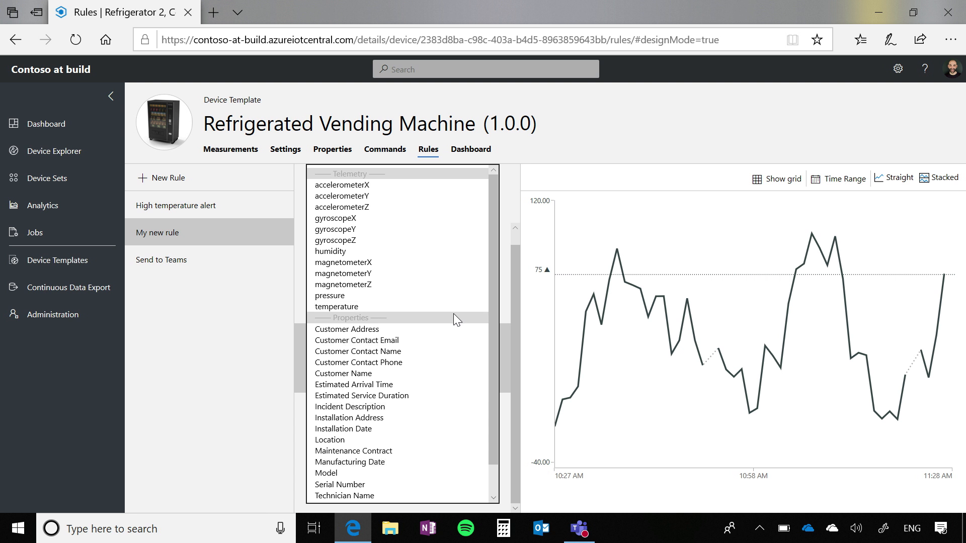
pyautogui.scroll(-3)
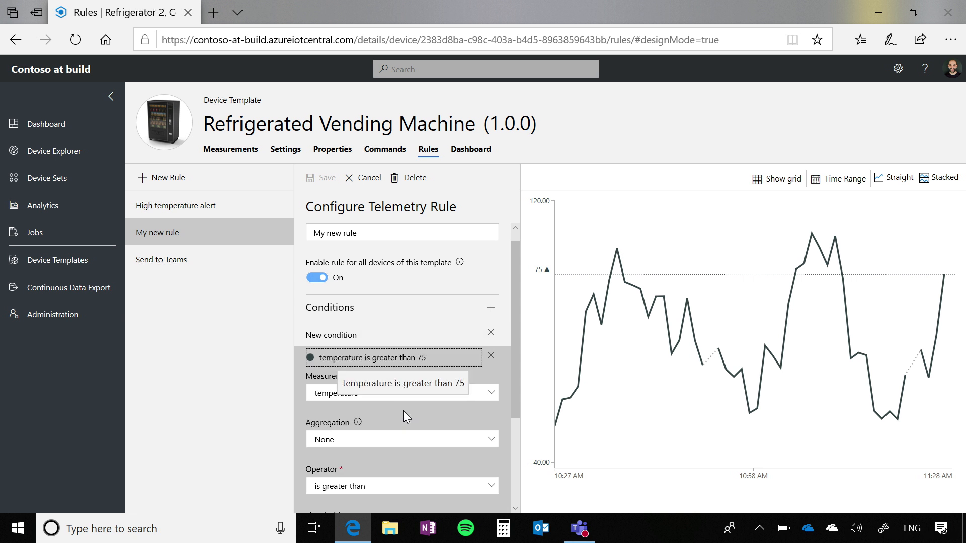
# Open the condition's Threshold dropdown to show device property options
pyautogui.scroll(-3)
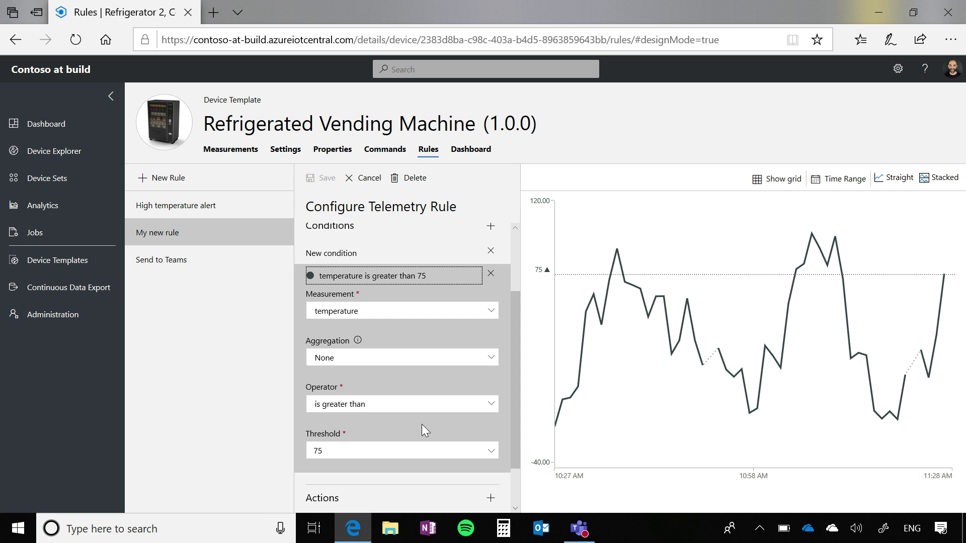
pyautogui.click(401, 450)
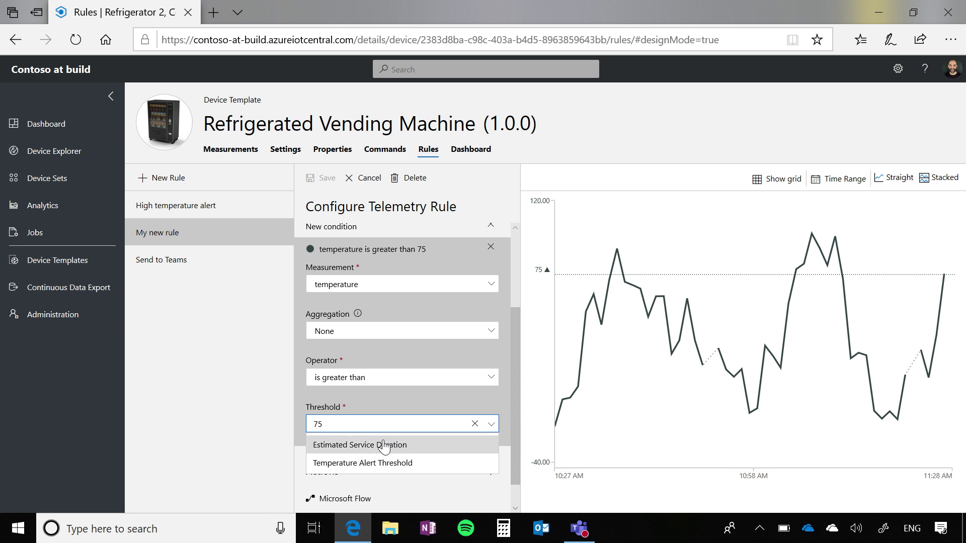
# Set the condition threshold to the Temperature Alert Threshold property
pyautogui.click(362, 463)
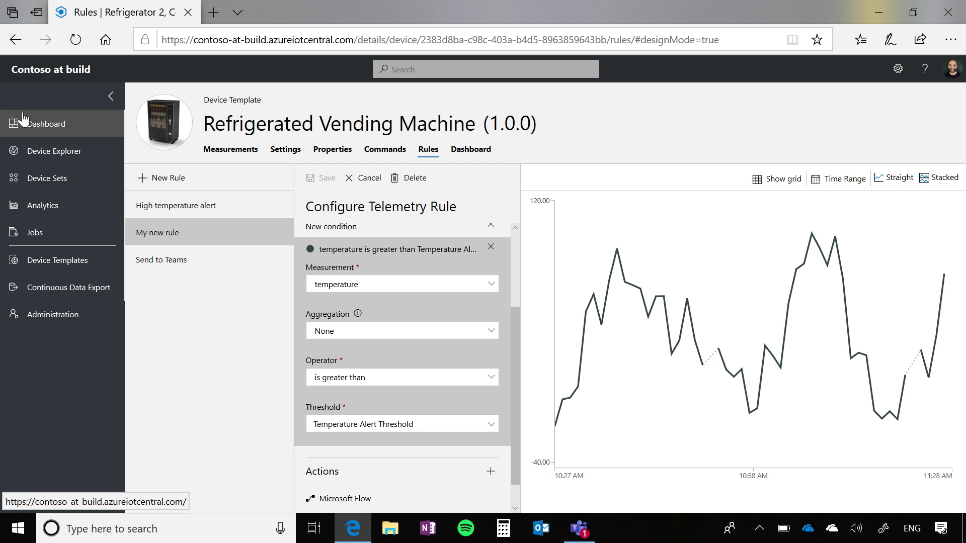
pyautogui.moveTo(39, 124)
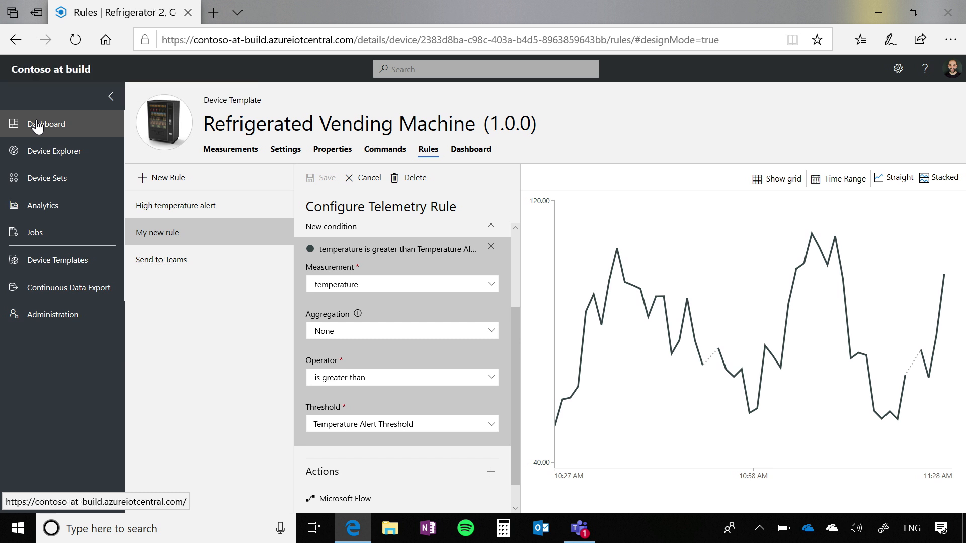
# Go to the Dashboard and confirm discarding the unsaved rule changes
pyautogui.click(45, 123)
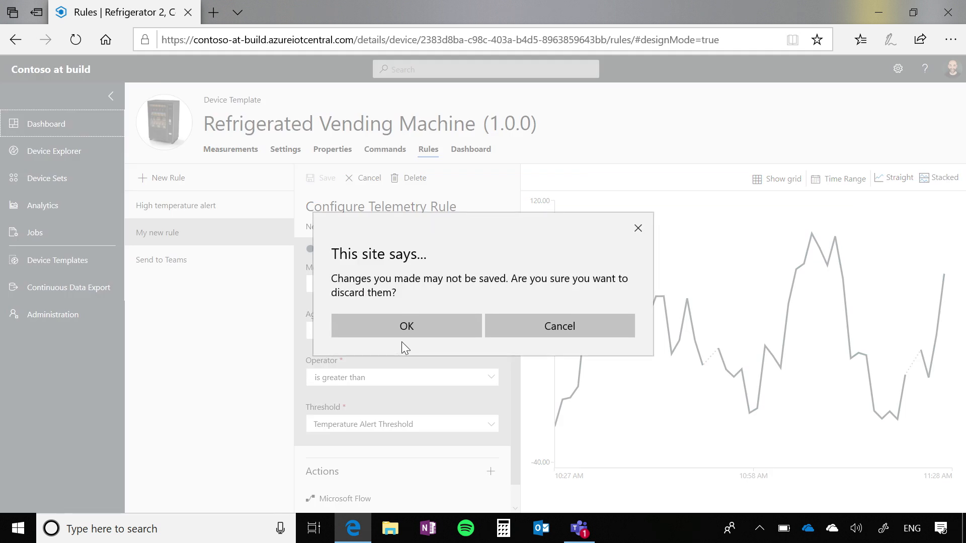
pyautogui.click(406, 326)
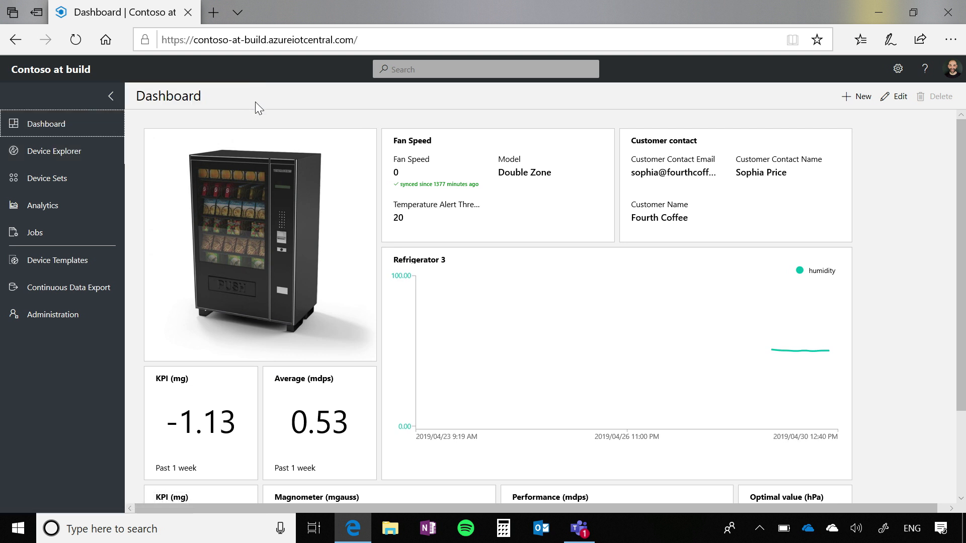
pyautogui.moveTo(285, 114)
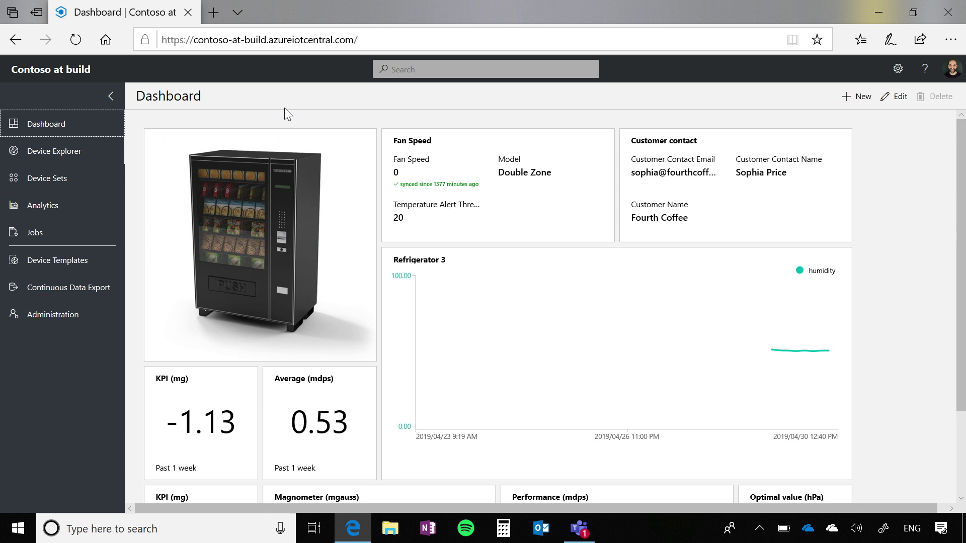
pyautogui.moveTo(242, 91)
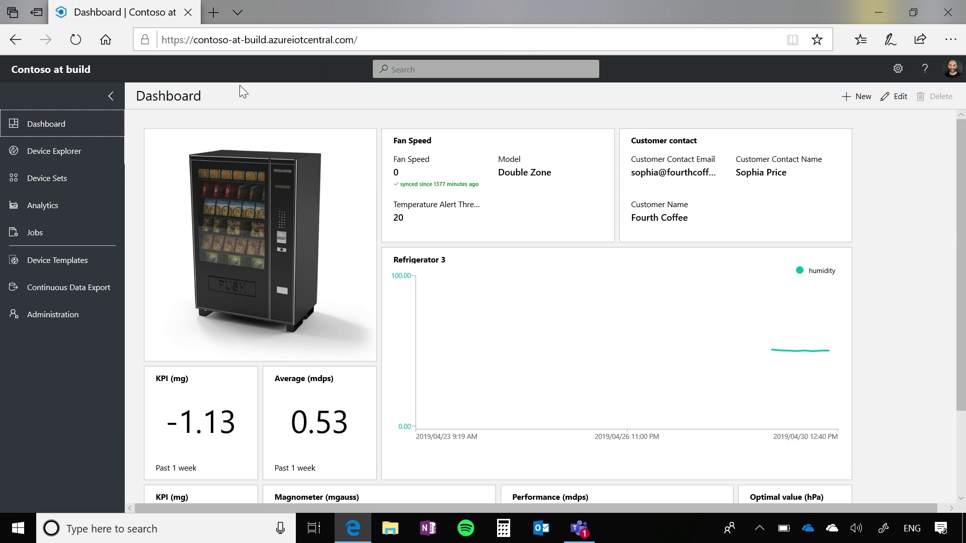
pyautogui.moveTo(58, 260)
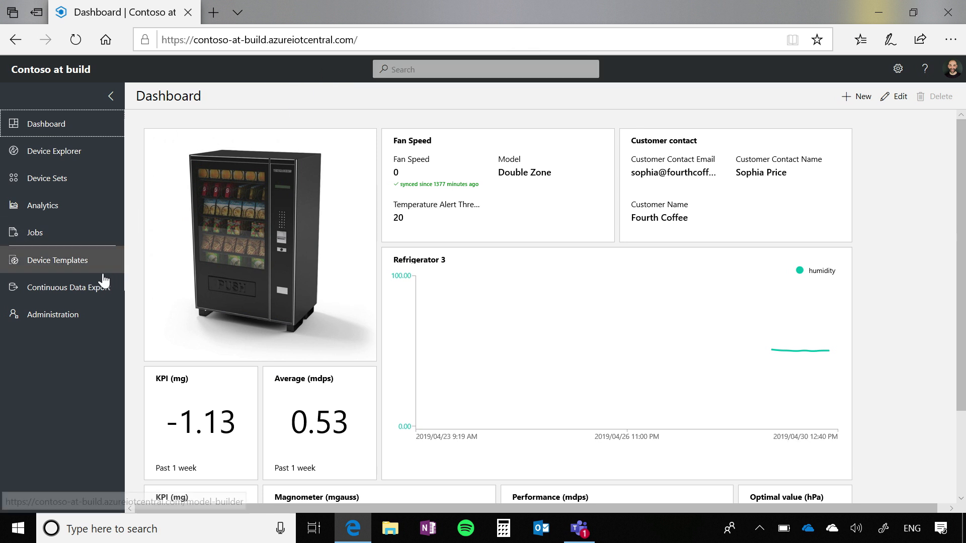
# Open Administration > Customize your application
pyautogui.click(52, 314)
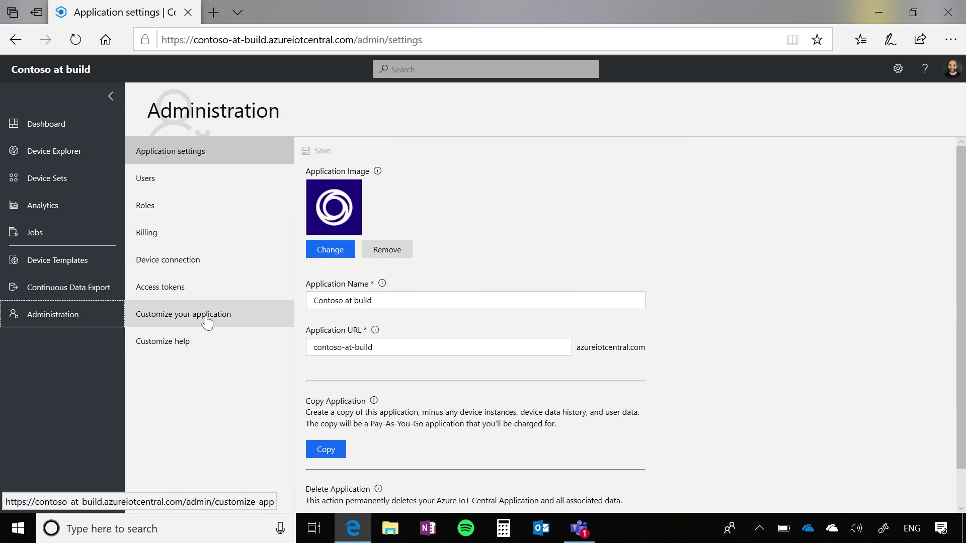
pyautogui.click(182, 314)
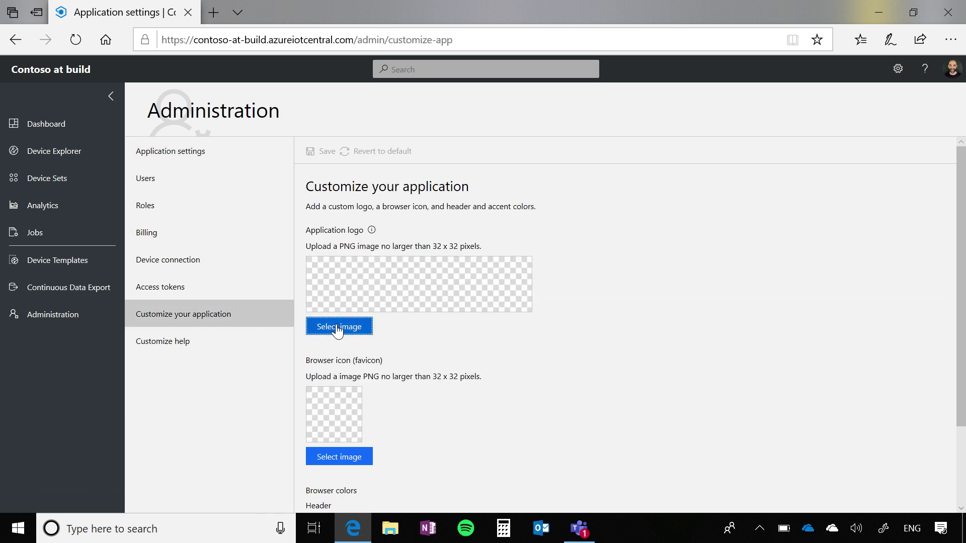
# Upload Contoso from Desktop > Contoso logos as the application logo
pyautogui.click(339, 327)
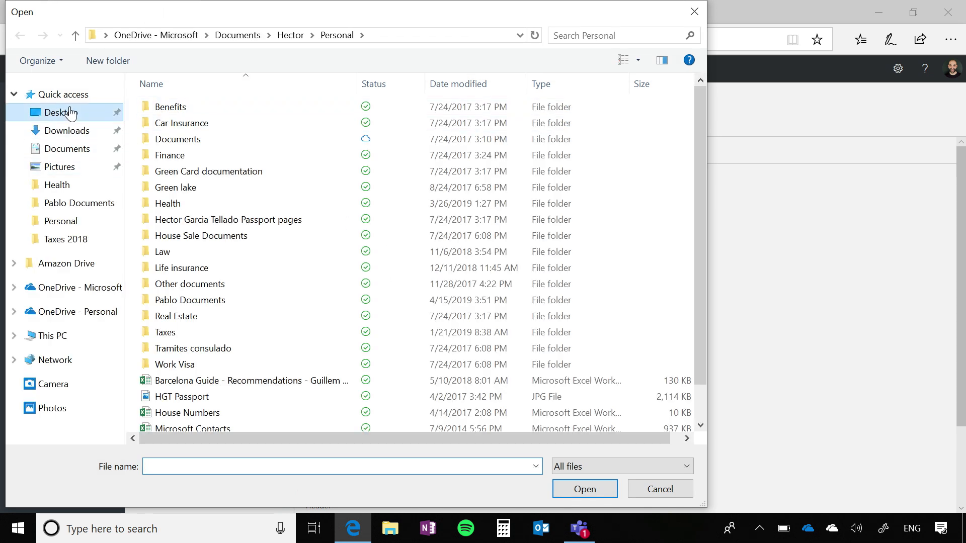
pyautogui.click(59, 112)
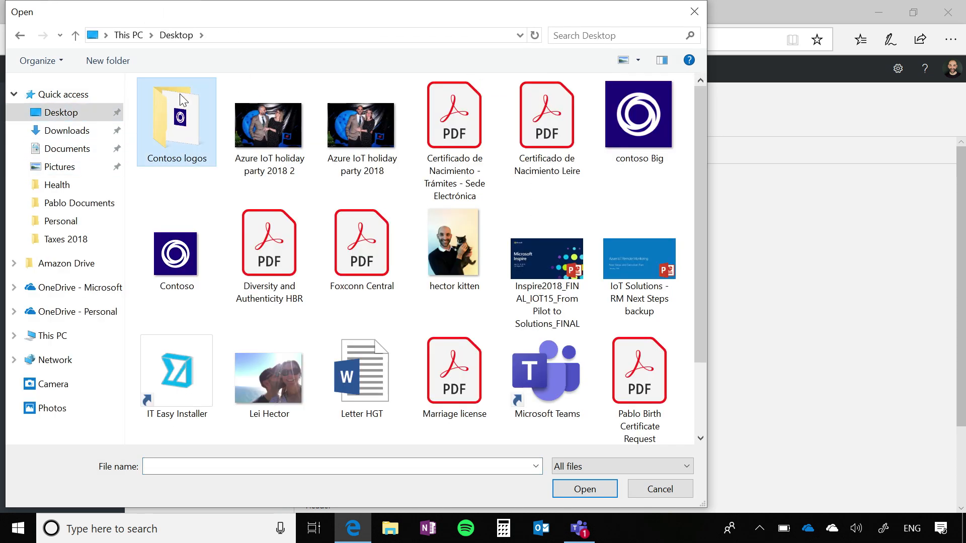
pyautogui.doubleClick(175, 118)
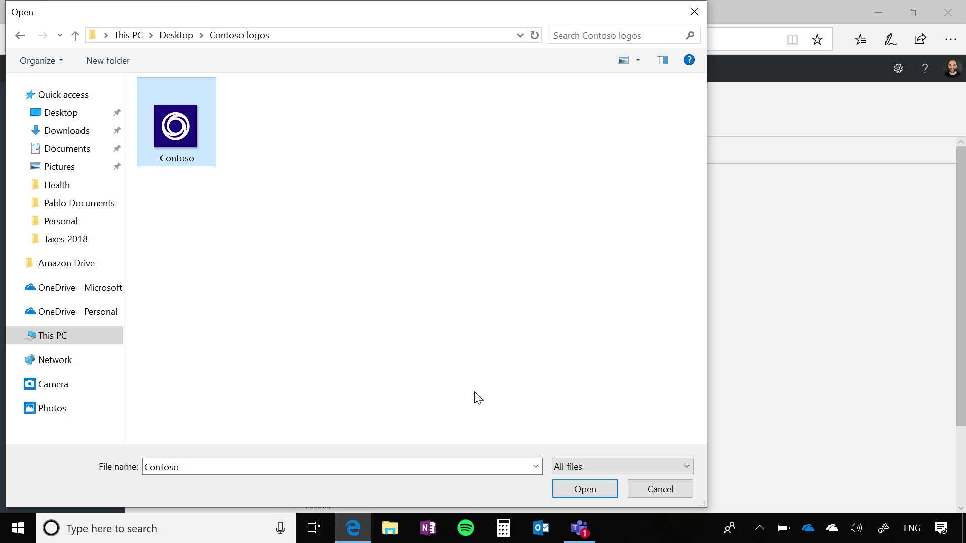
pyautogui.click(584, 488)
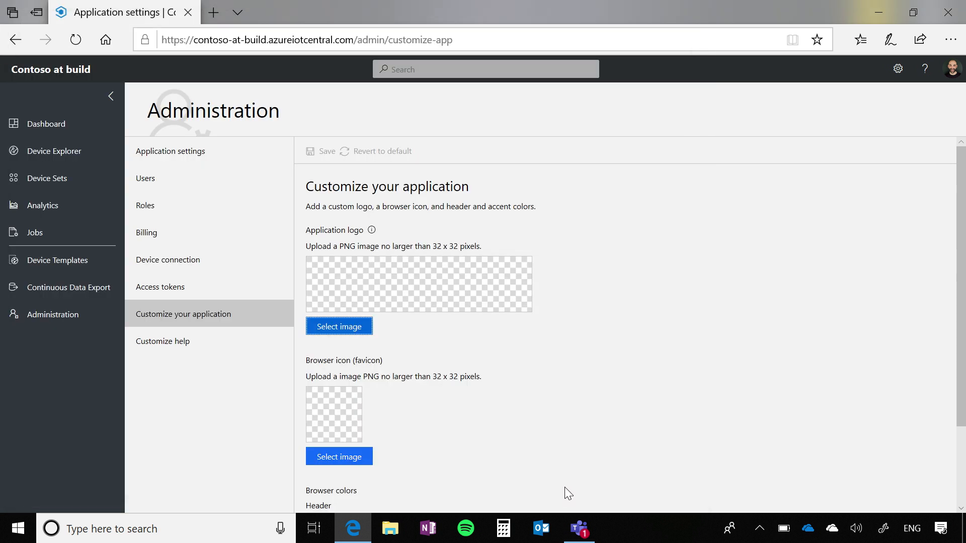
pyautogui.click(338, 326)
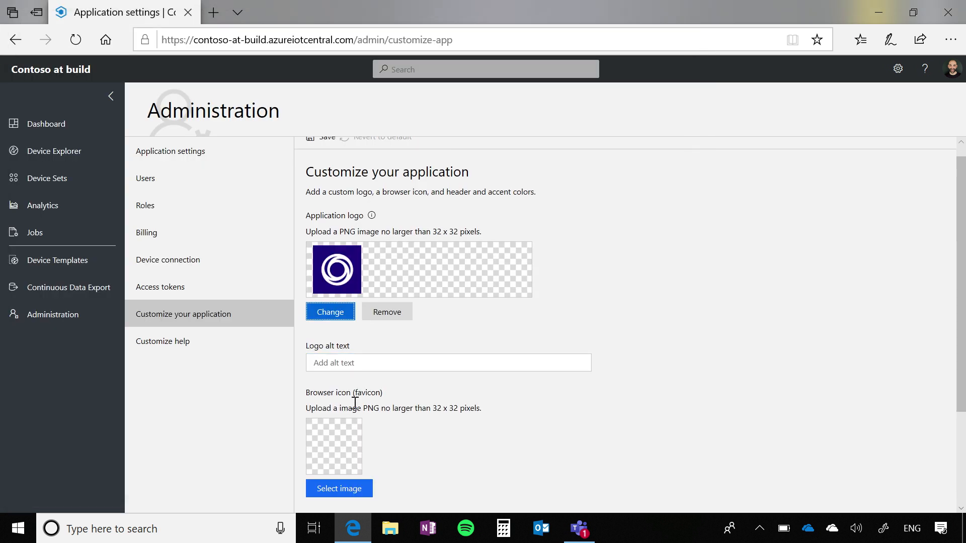
# Upload the Contoso image as the browser icon (favicon)
pyautogui.scroll(-3)
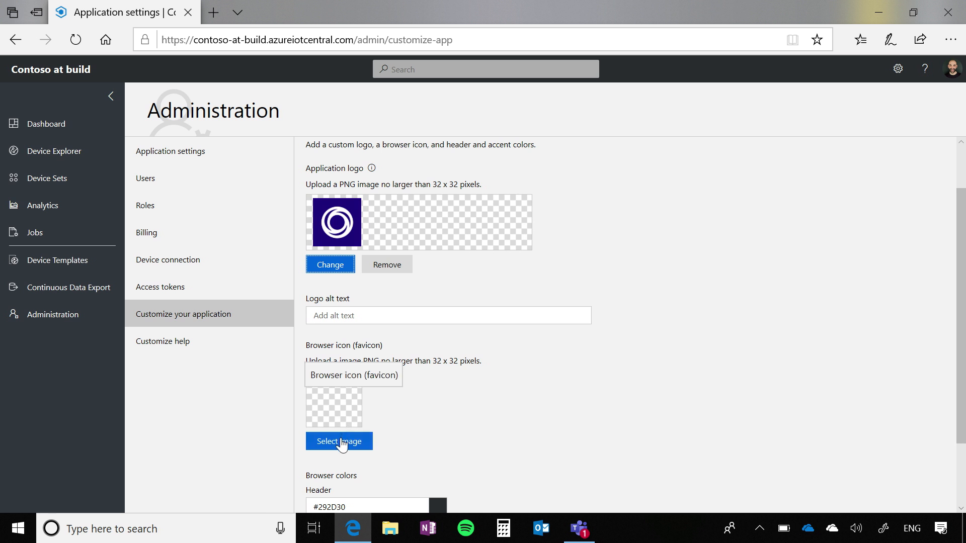
pyautogui.click(339, 441)
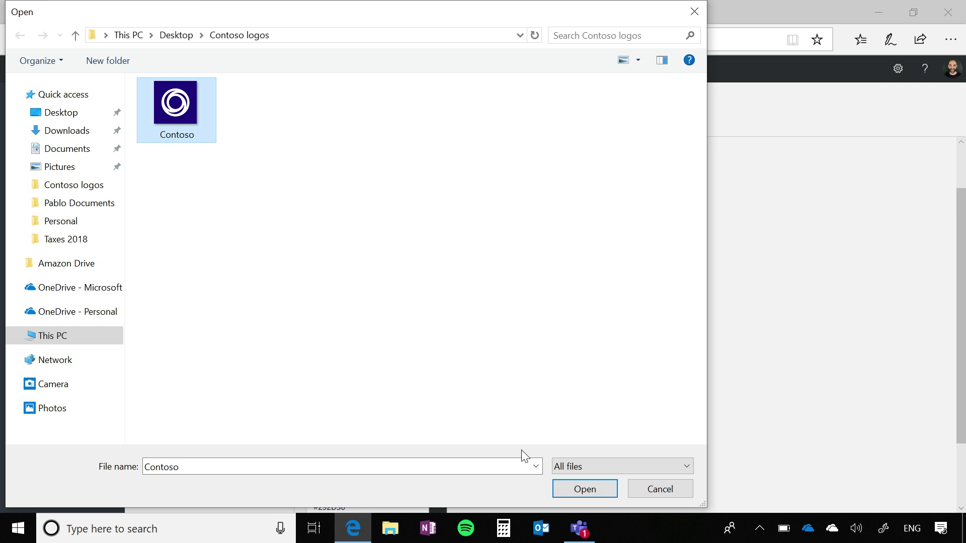
pyautogui.click(584, 489)
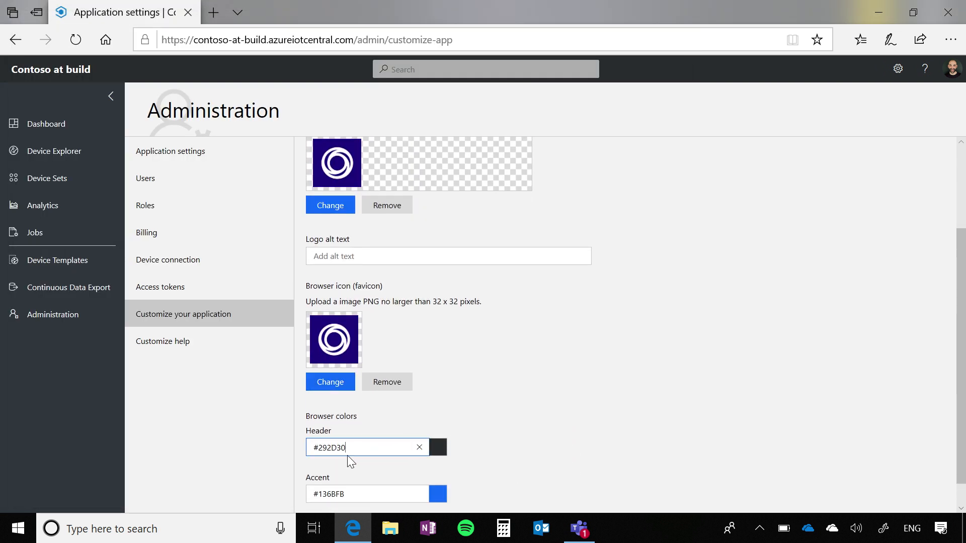
# Change the header colour value to navy #000066
pyautogui.doubleClick(327, 447)
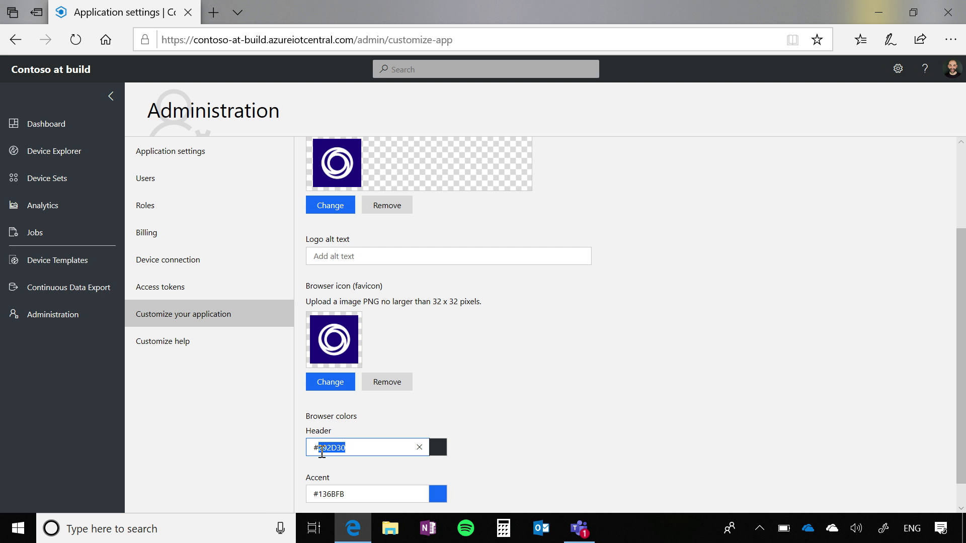
pyautogui.write('#C000066')
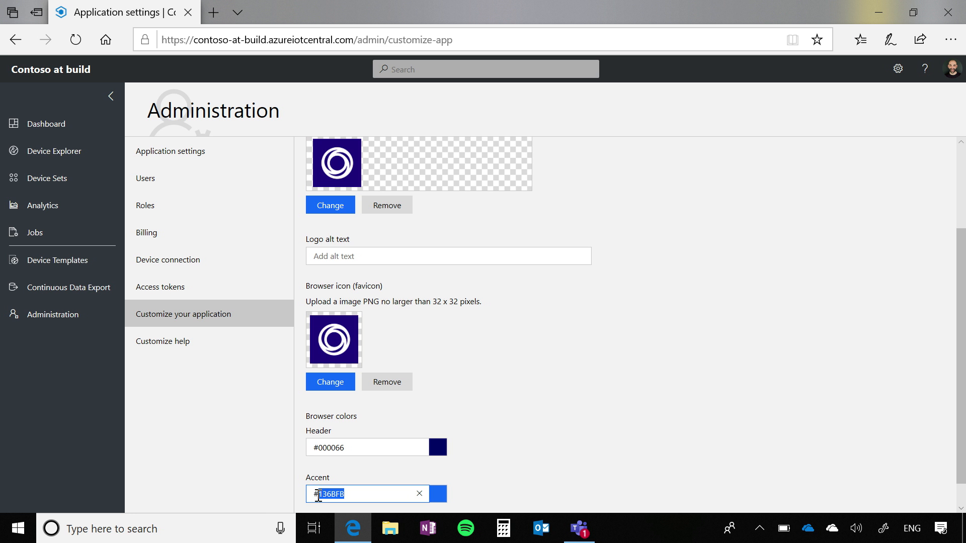
pyautogui.write('00006')
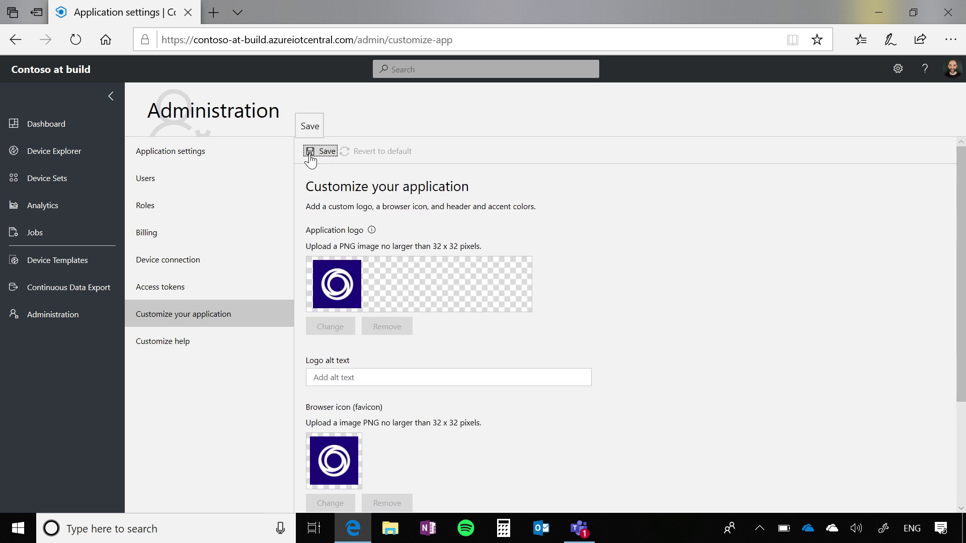
# Save the branding, then view the Dashboard and the Device Explorer's three refrigerators
pyautogui.click(320, 151)
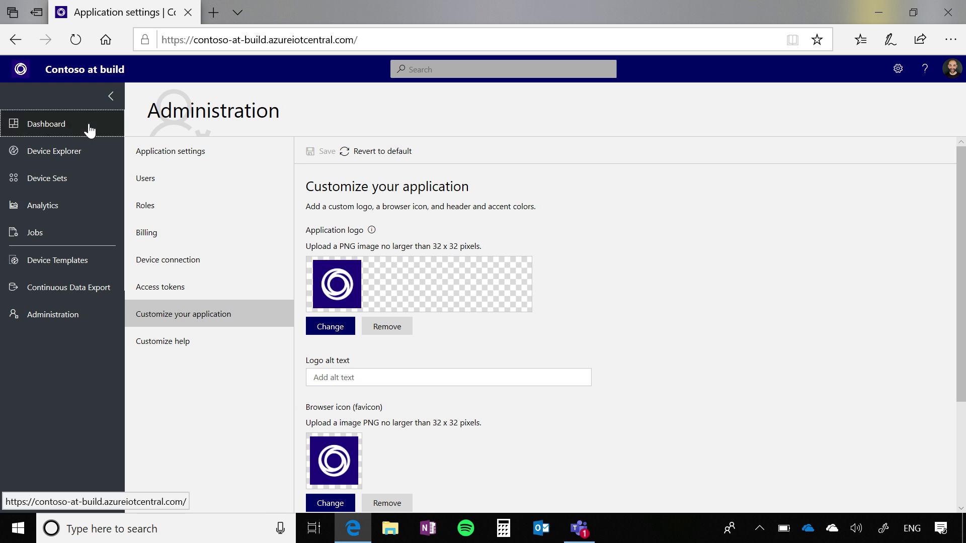
pyautogui.click(45, 124)
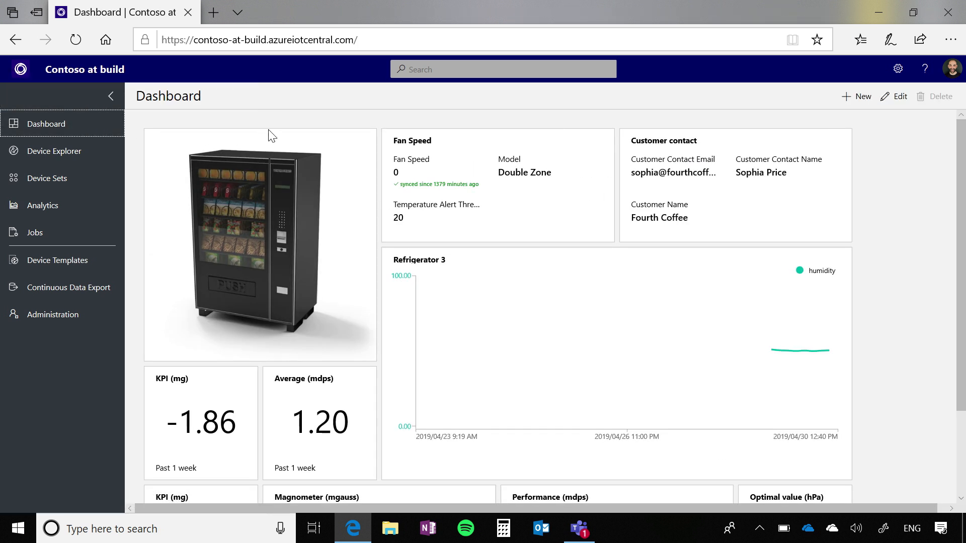
pyautogui.moveTo(66, 164)
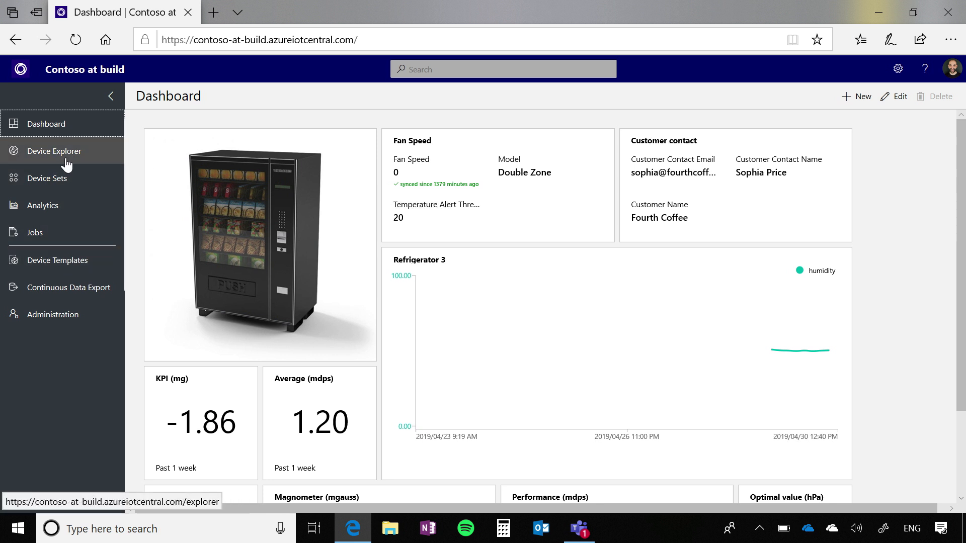
pyautogui.click(55, 151)
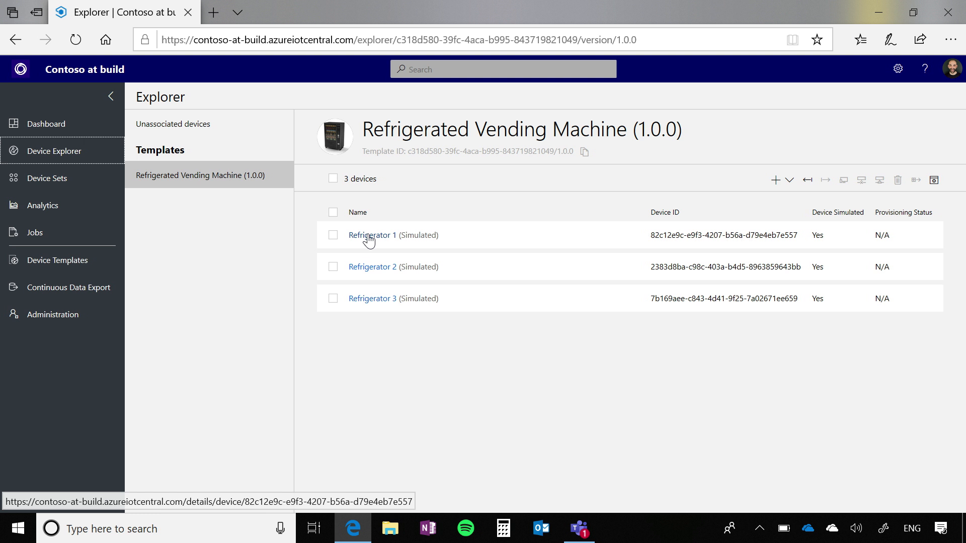
pyautogui.moveTo(370, 239)
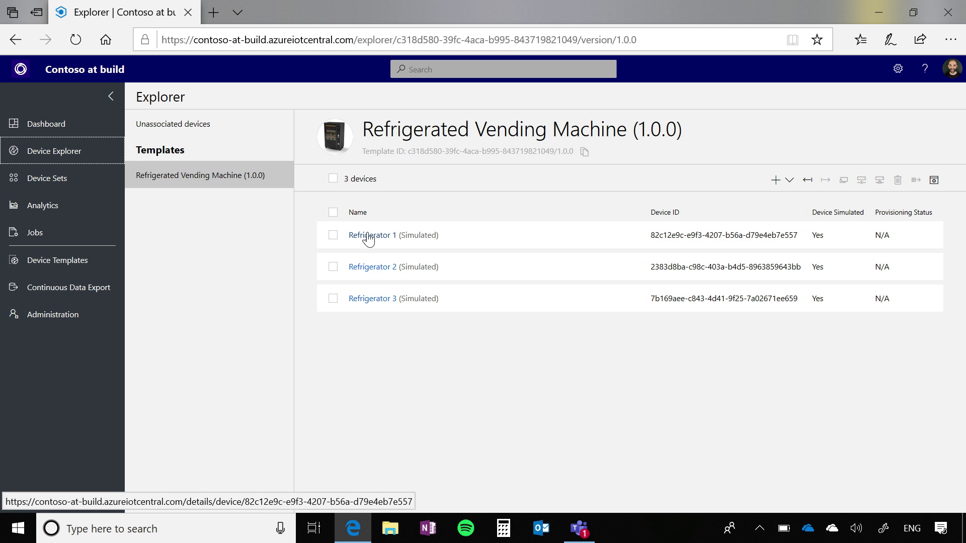
pyautogui.moveTo(141, 322)
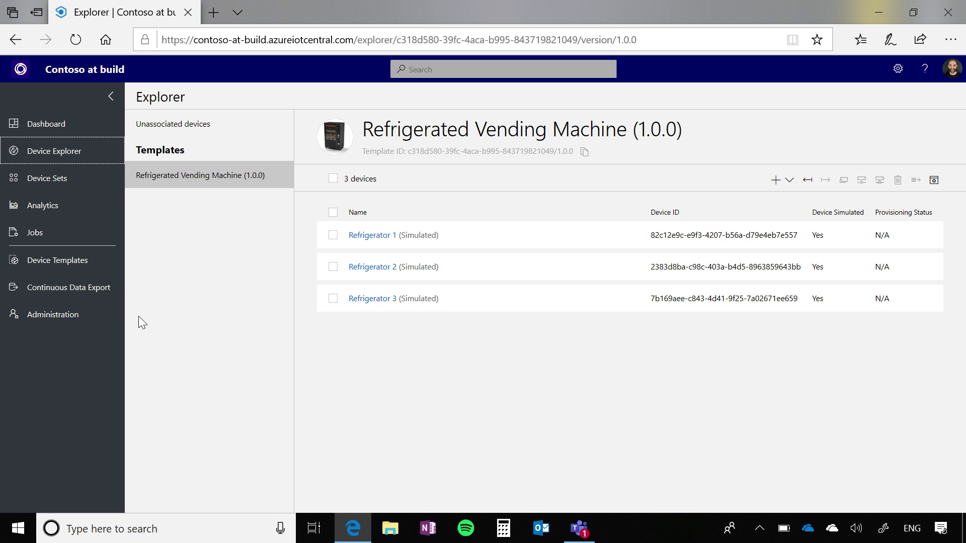
# Open Customize help under Administration, preview the help panel, and select the Get Started URL
pyautogui.click(52, 314)
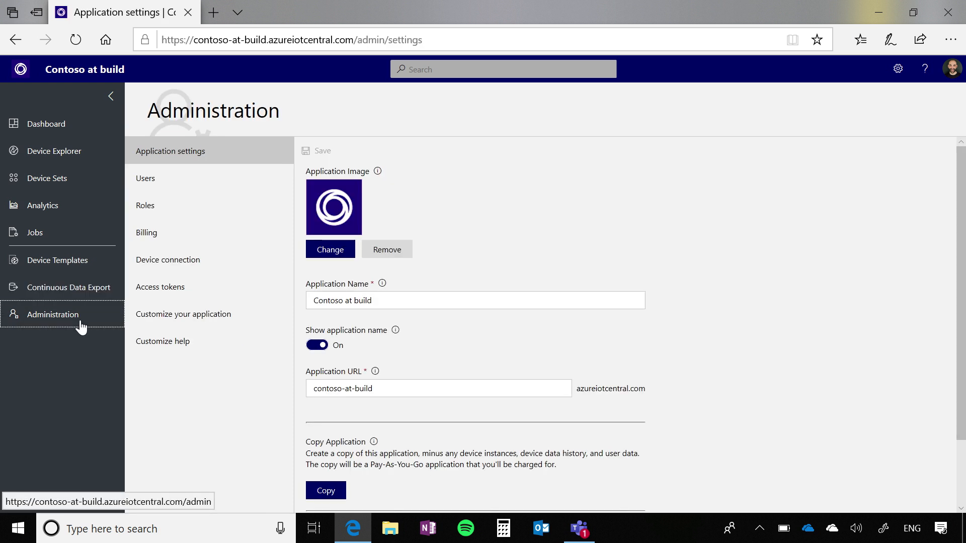
pyautogui.click(162, 341)
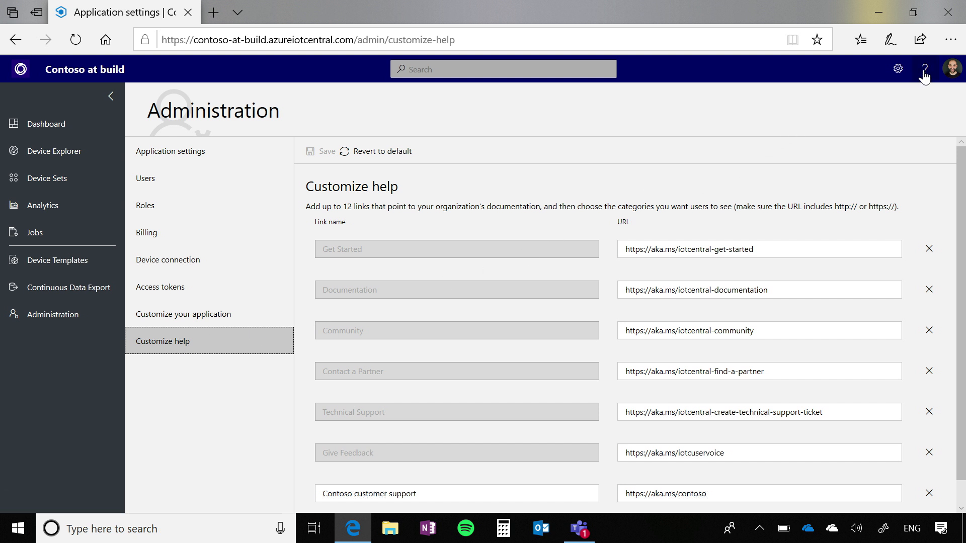
pyautogui.click(924, 68)
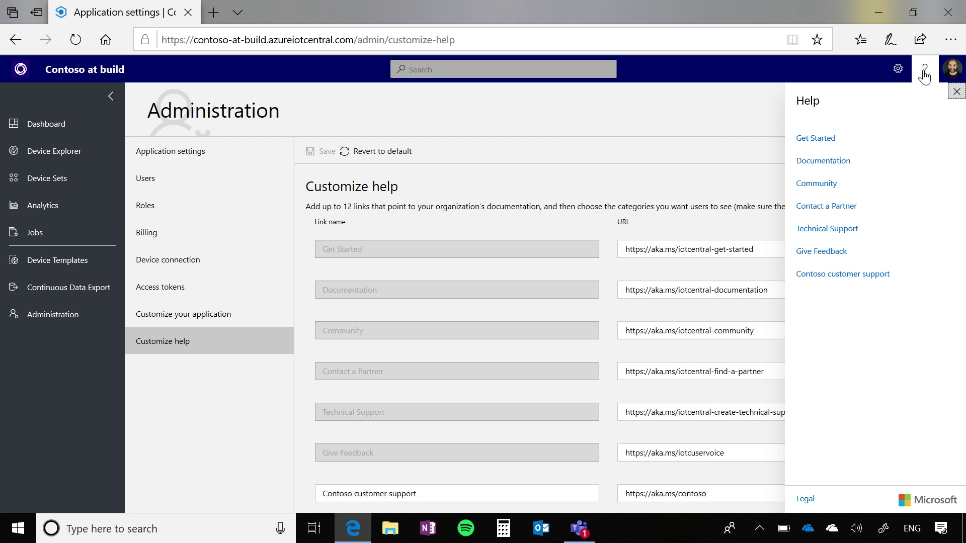
pyautogui.moveTo(826, 206)
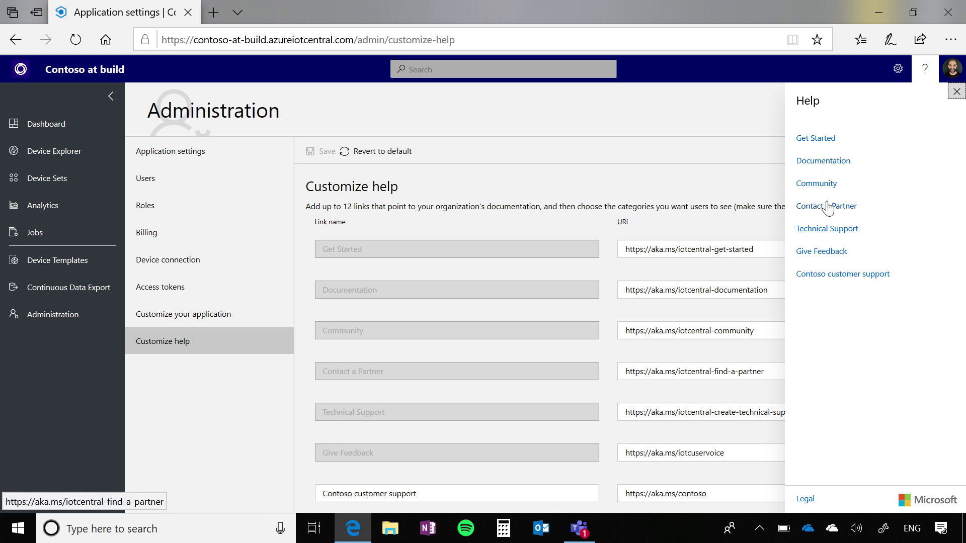
pyautogui.moveTo(924, 68)
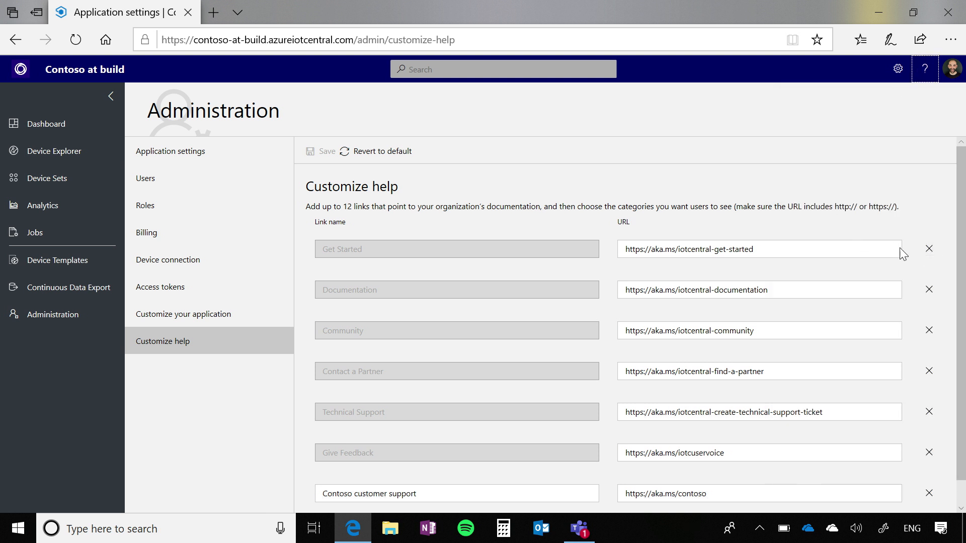
pyautogui.doubleClick(682, 249)
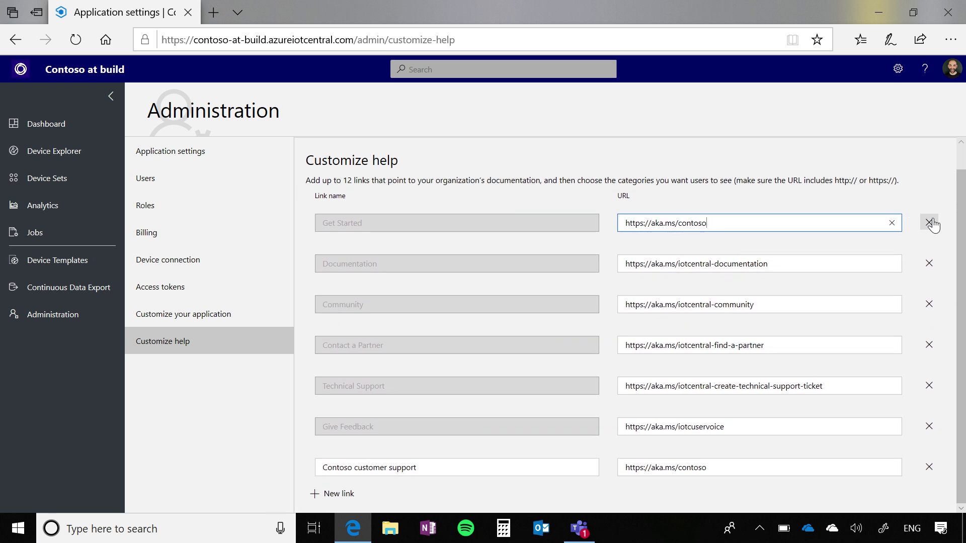
# Remove the Get Started, Documentation and Community links, then preview the help panel
pyautogui.click(931, 222)
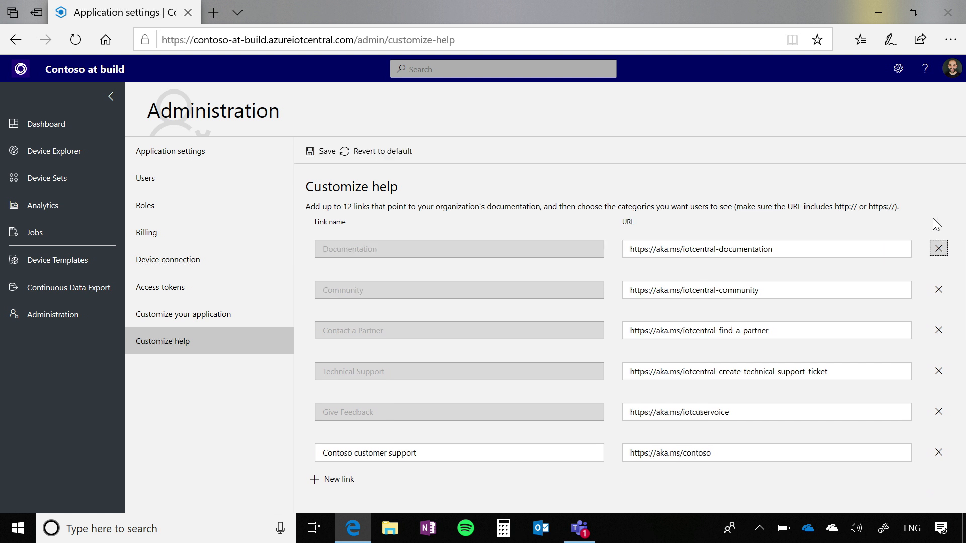
pyautogui.click(937, 249)
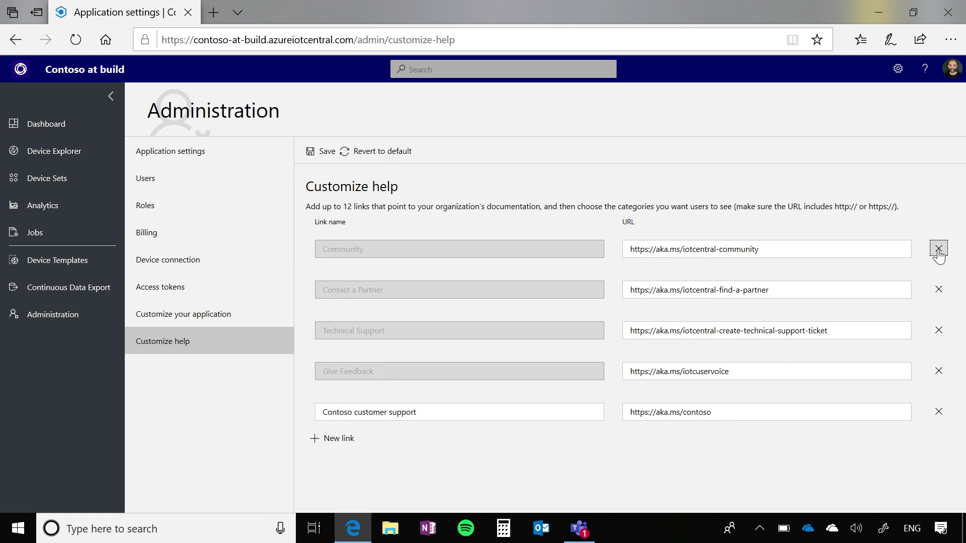
pyautogui.click(938, 249)
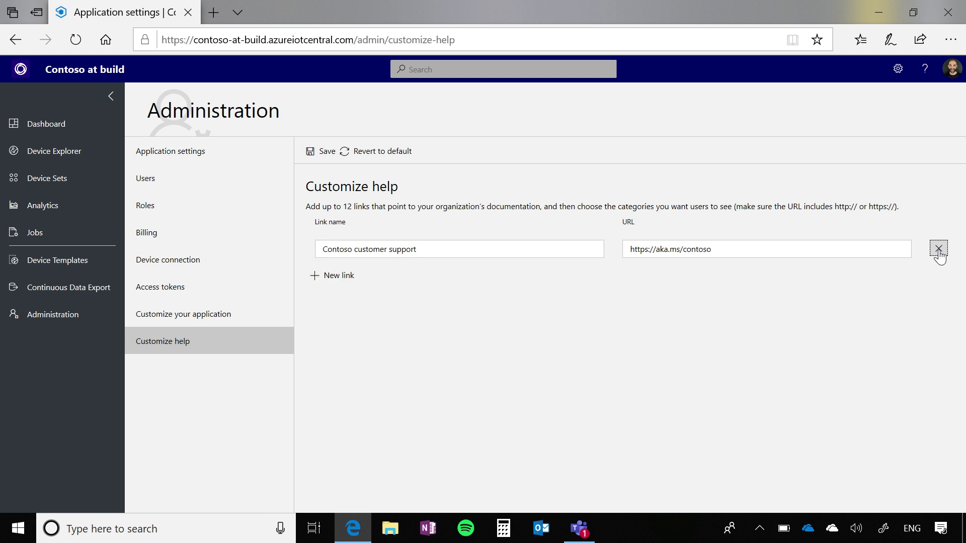
pyautogui.moveTo(330, 151)
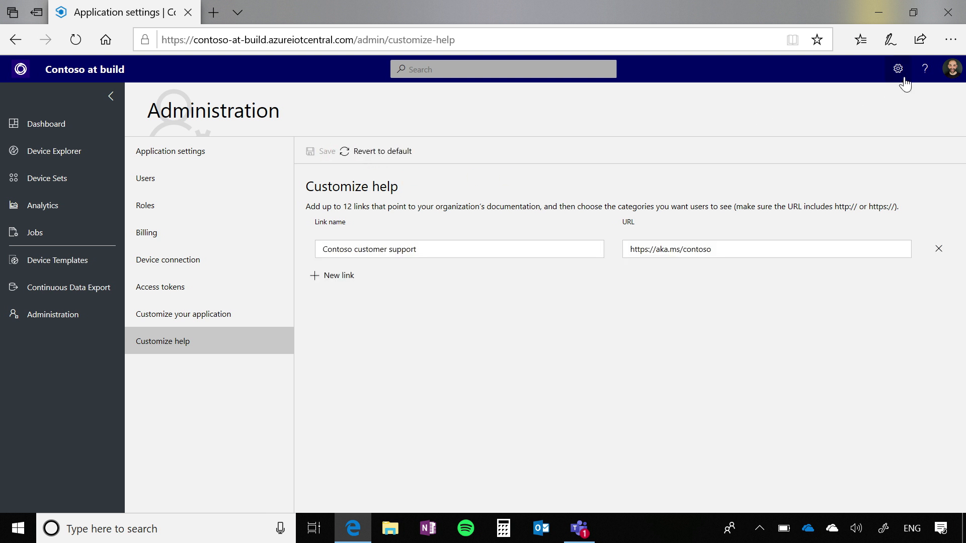
pyautogui.click(924, 68)
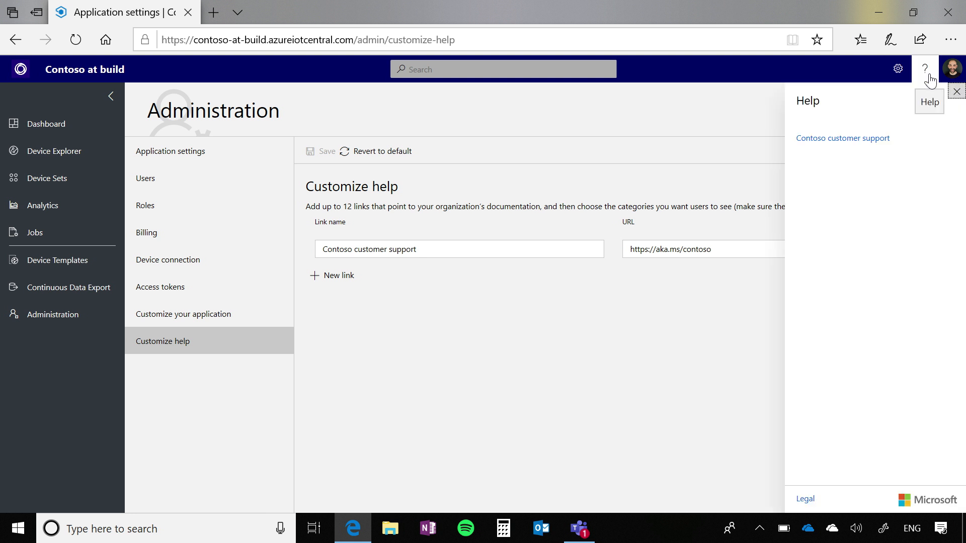
pyautogui.click(955, 91)
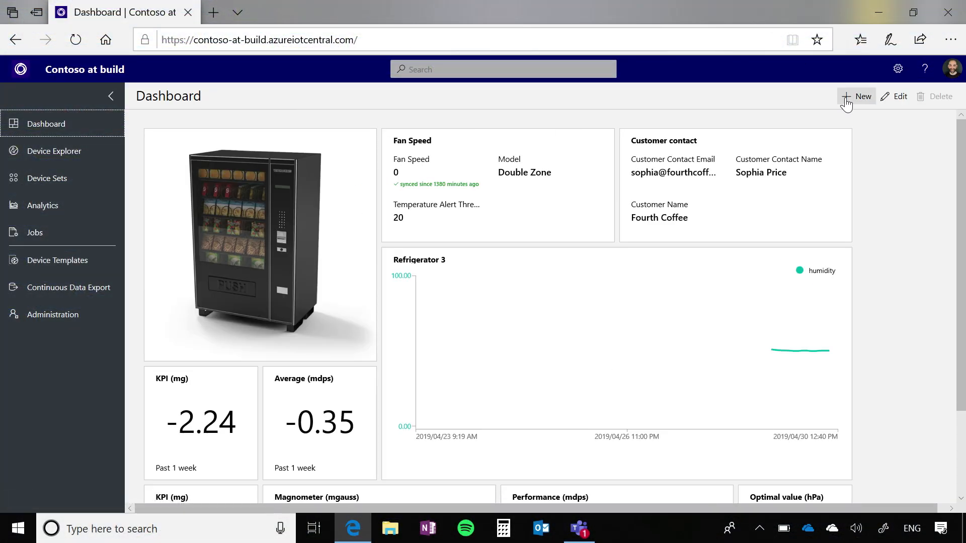
pyautogui.moveTo(832, 111)
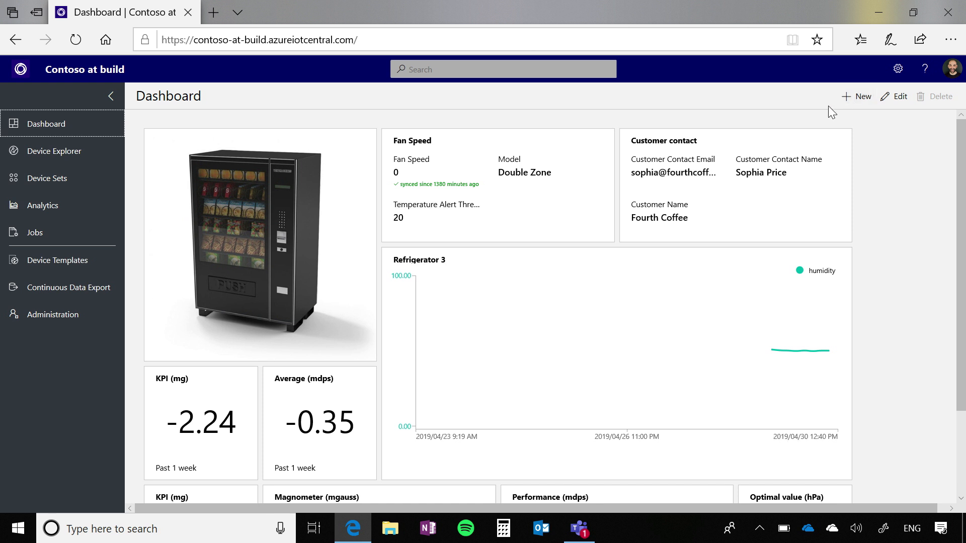
# Create a new dashboard from the Dashboard page with + New
pyautogui.click(75, 40)
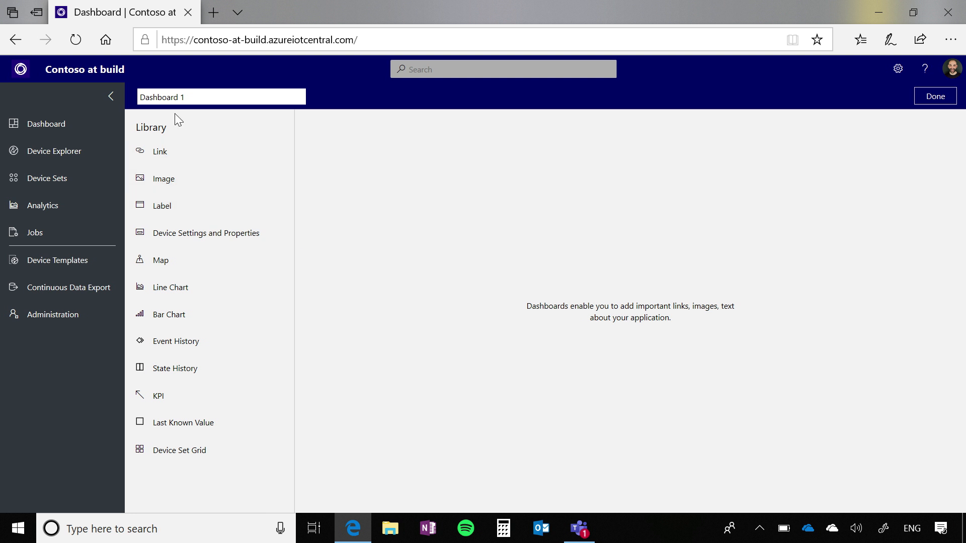
pyautogui.moveTo(162, 206)
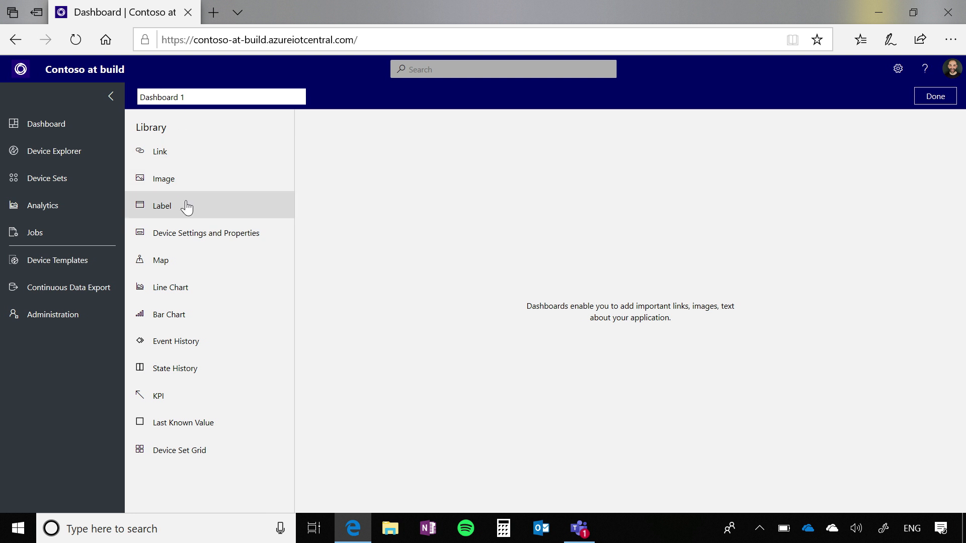